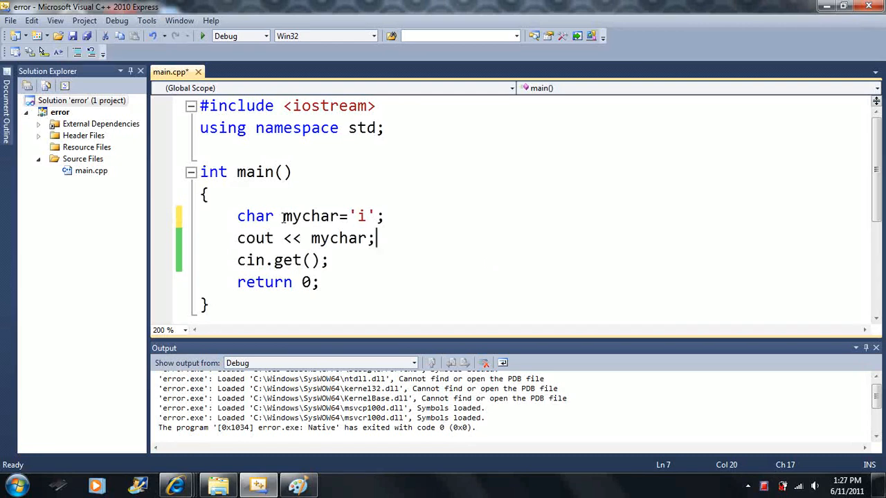
# Run the program, then switch to Paint's 3D BOXES drawing and sketch a pencil arrow at it.
pyautogui.doubleClick(310, 216)
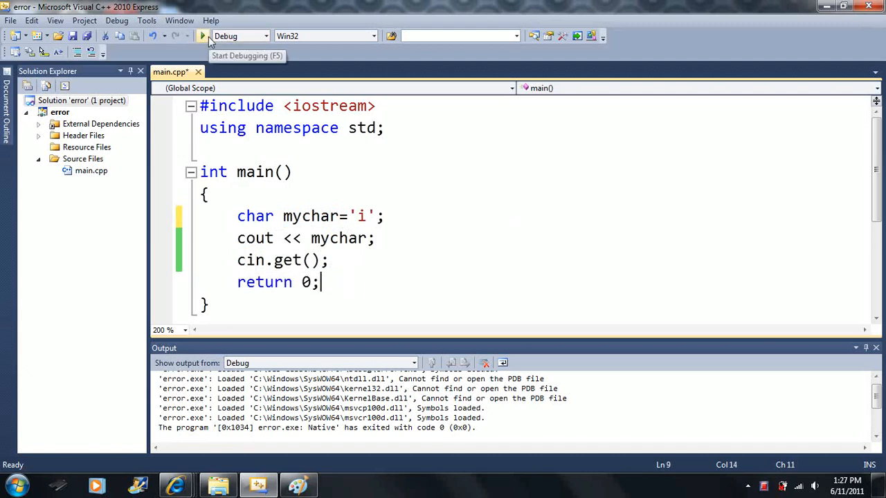
pyautogui.click(202, 36)
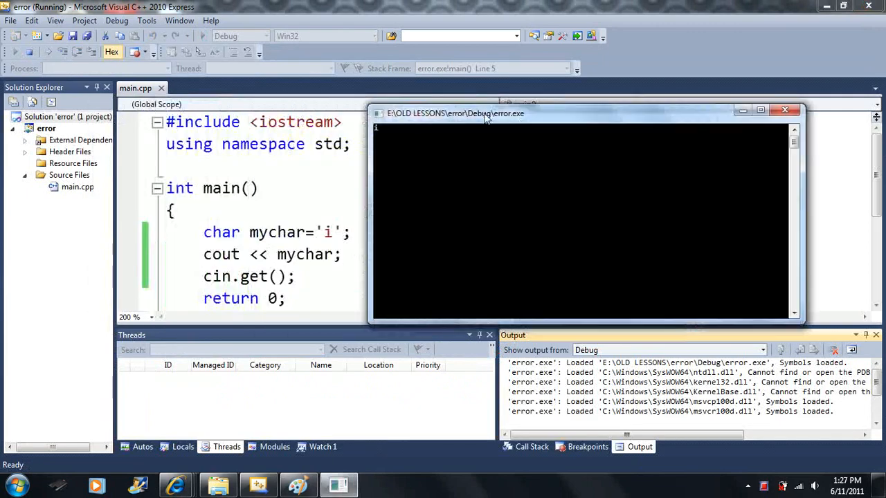
pyautogui.moveTo(485, 113); pyautogui.dragTo(495, 110)
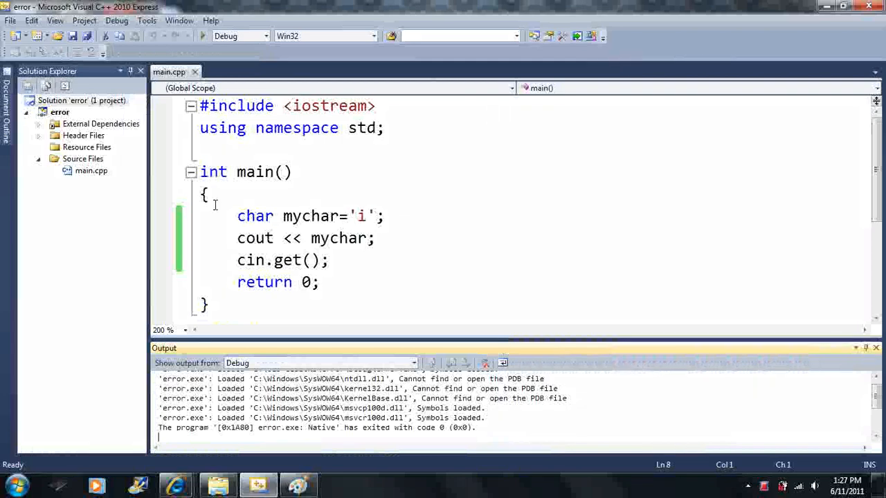
pyautogui.click(201, 238)
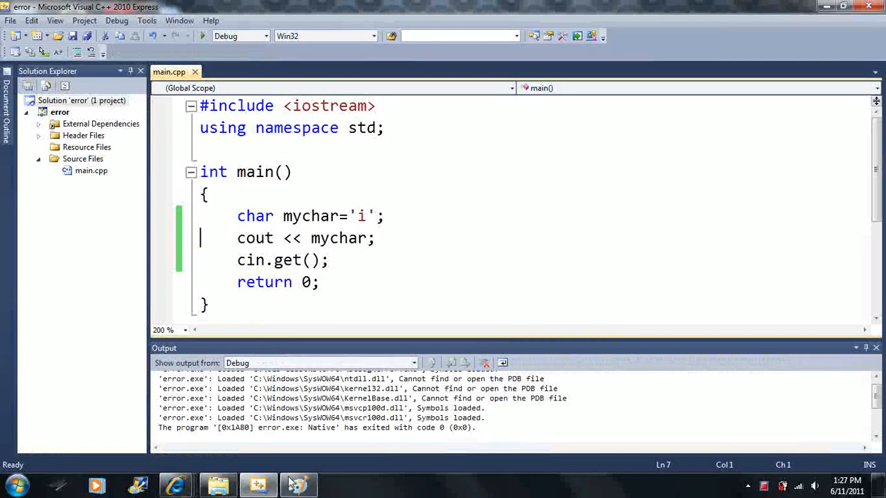
pyautogui.click(299, 484)
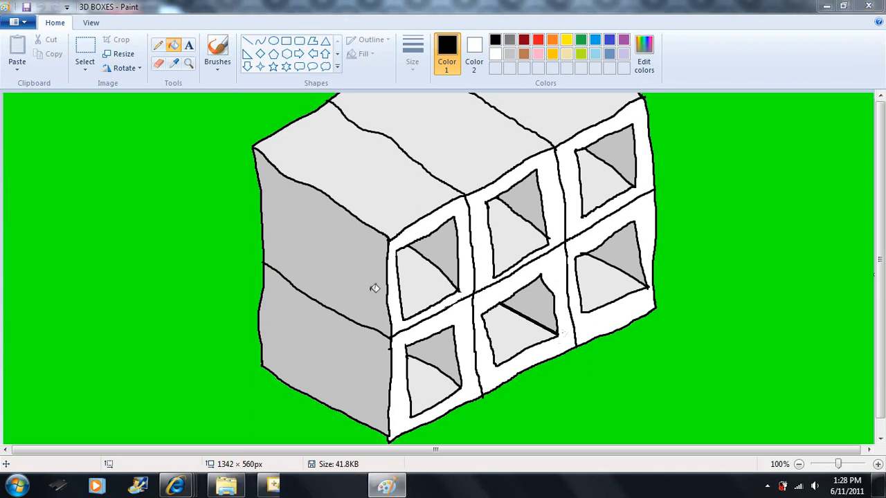
pyautogui.moveTo(520, 224)
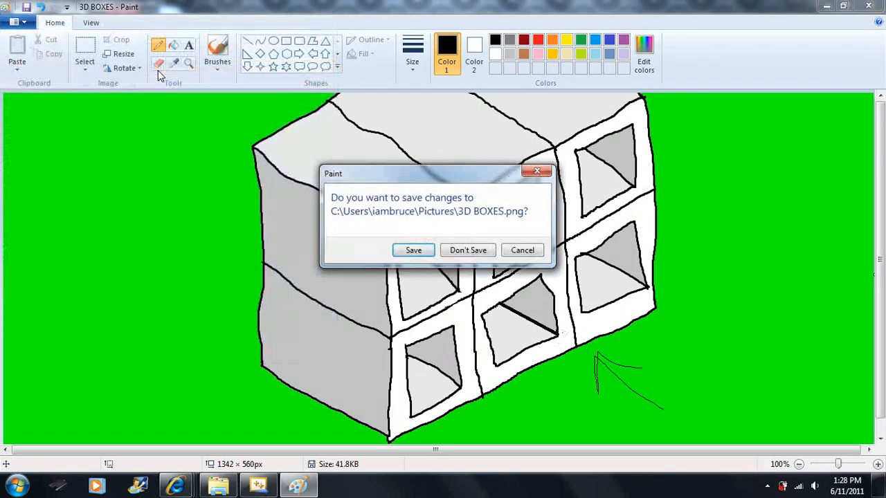
# Dismiss the 3D BOXES save prompt and fill one left-side cell of the 2D BOXES grid with orange.
pyautogui.click(468, 249)
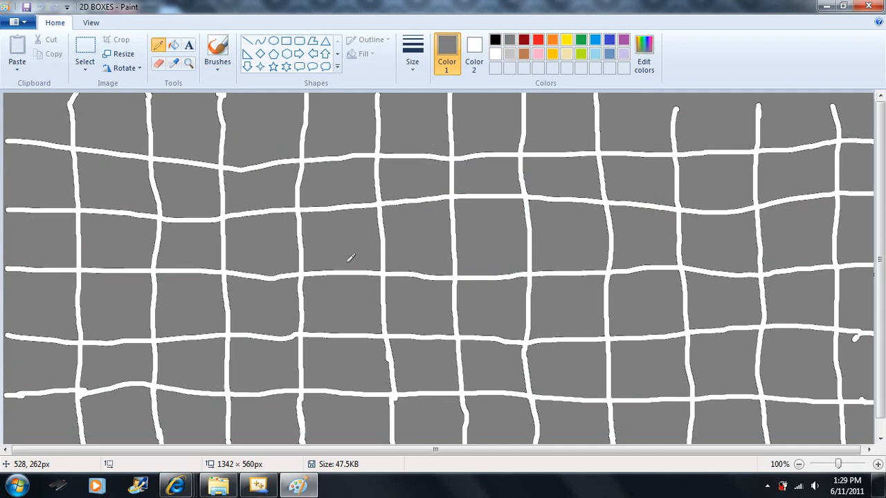
pyautogui.moveTo(545, 246)
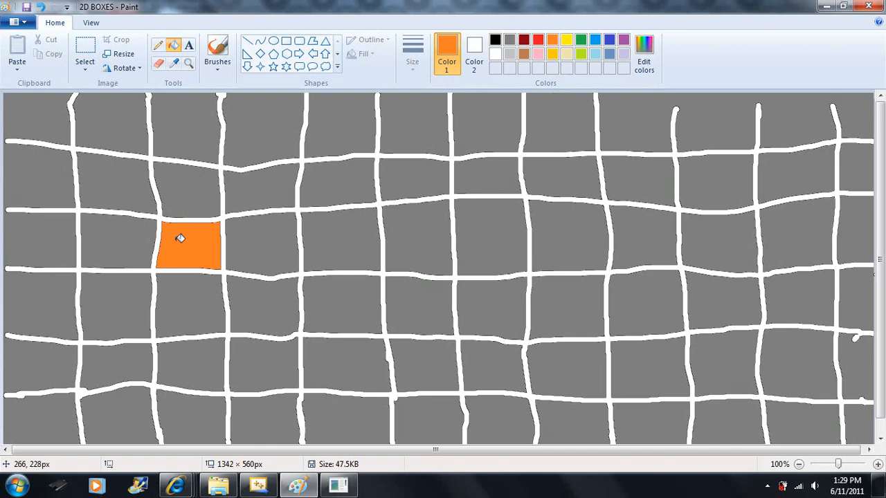
pyautogui.moveTo(285, 129)
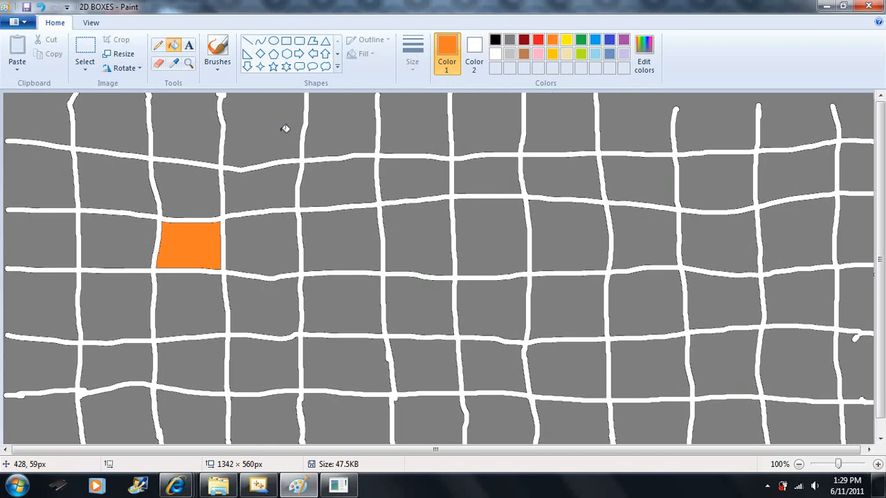
pyautogui.moveTo(321, 293)
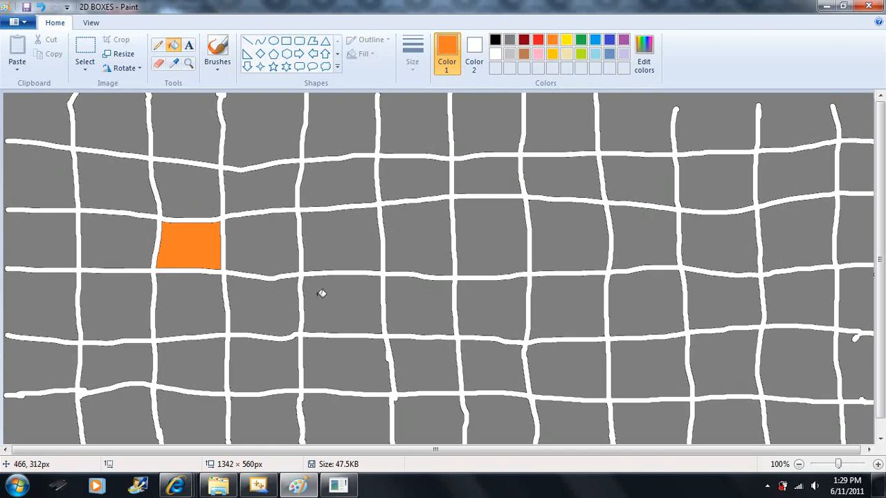
pyautogui.moveTo(185, 246)
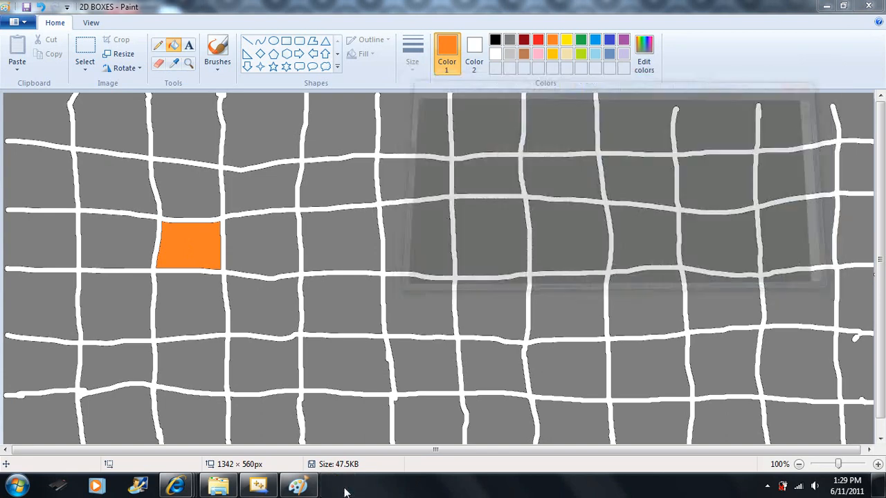
pyautogui.click(175, 64)
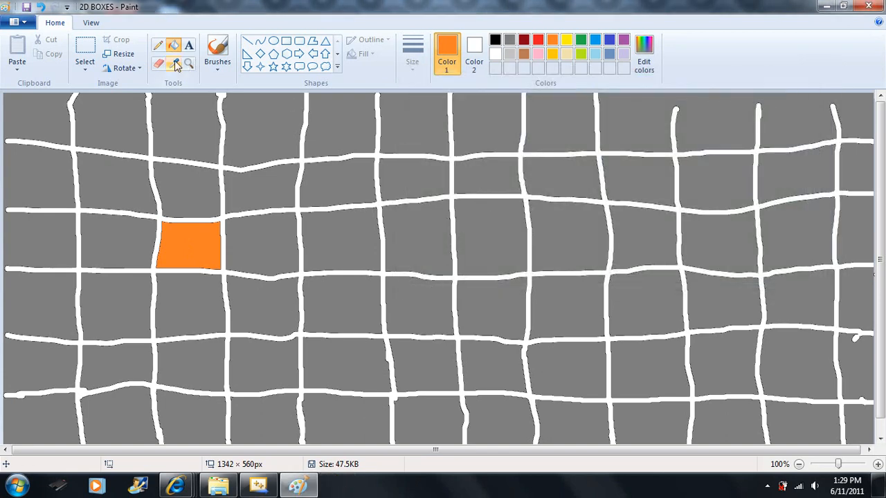
# Undo the orange fill, then switch back to the running mychar console.
pyautogui.click(263, 125)
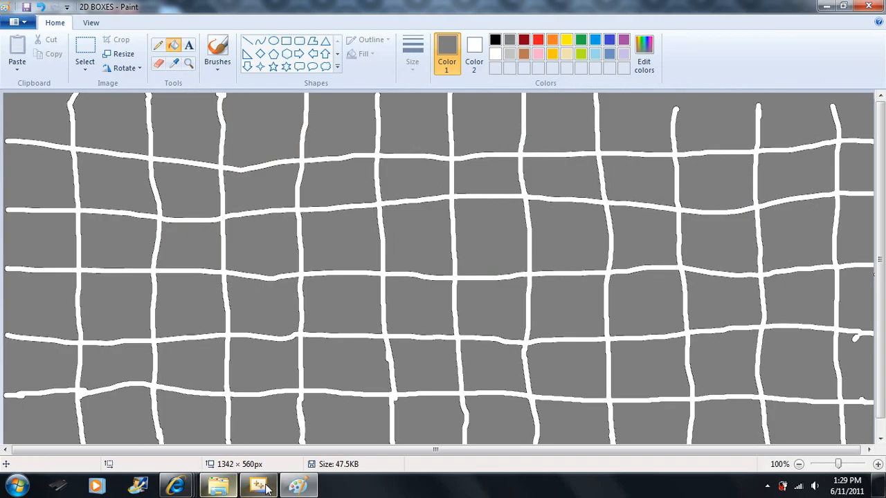
pyautogui.click(257, 484)
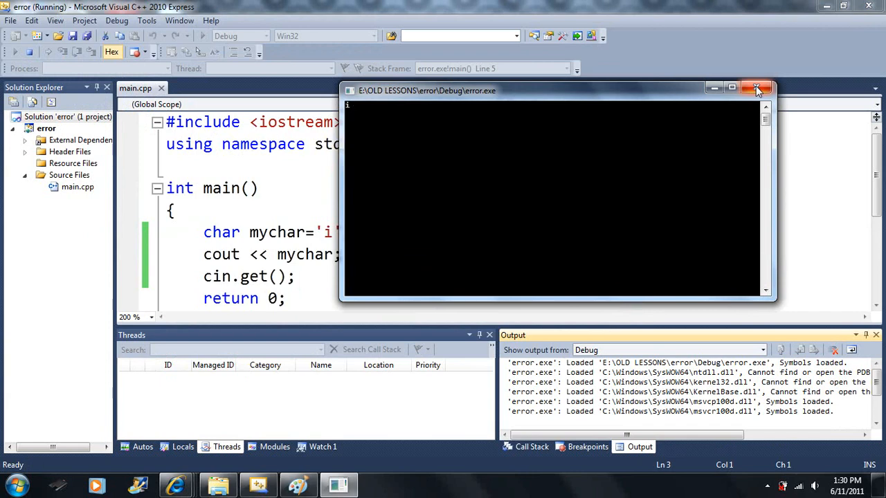
# Close the mychar console to end the run and bring the gray 2D BOXES grid back up.
pyautogui.click(759, 89)
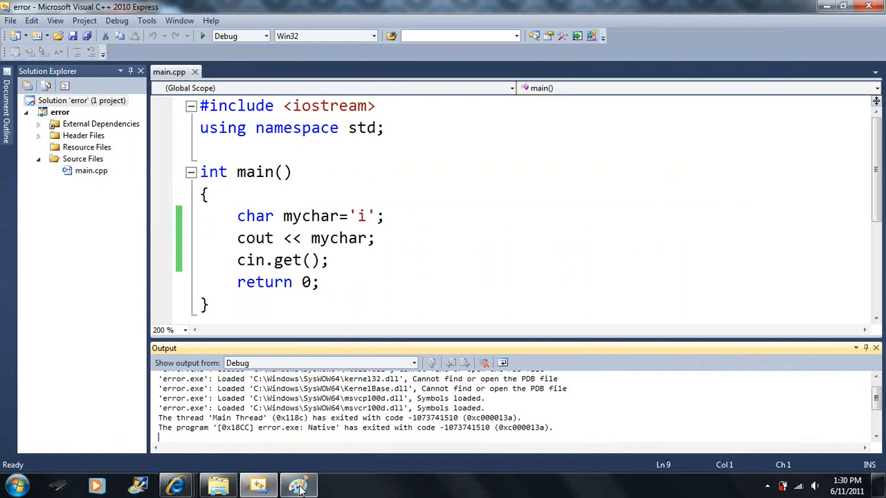
pyautogui.click(299, 484)
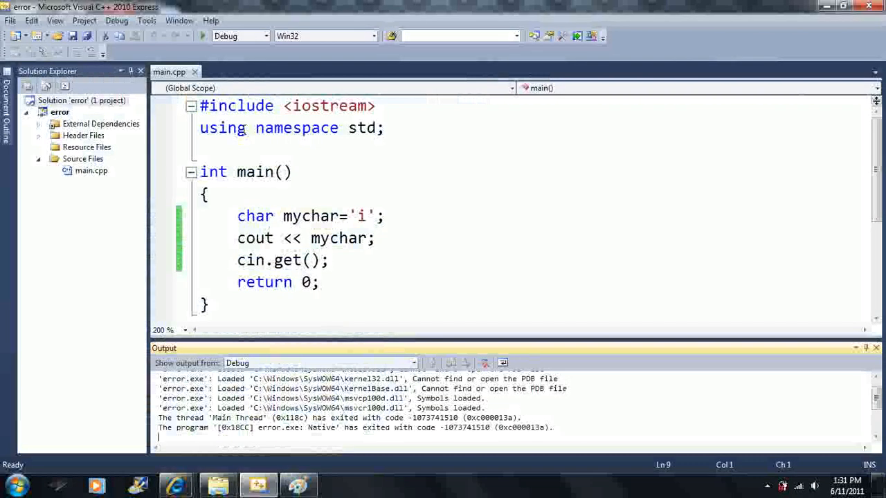
pyautogui.click(202, 36)
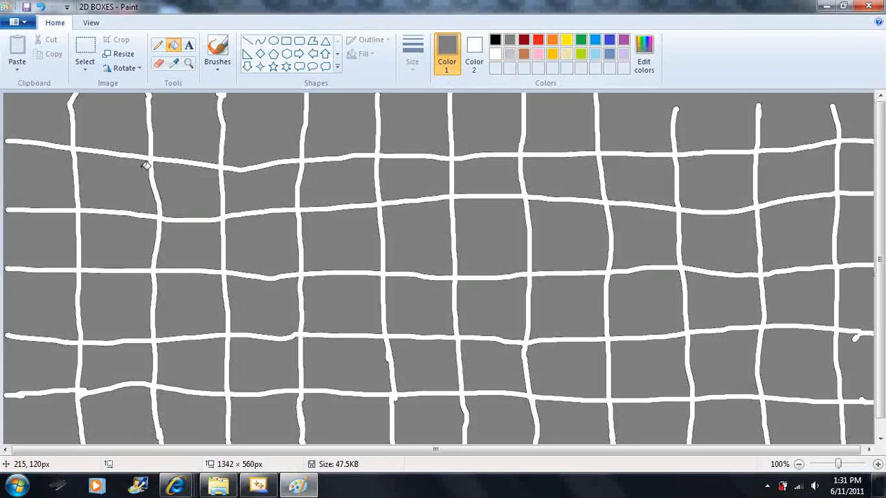
pyautogui.moveTo(204, 187)
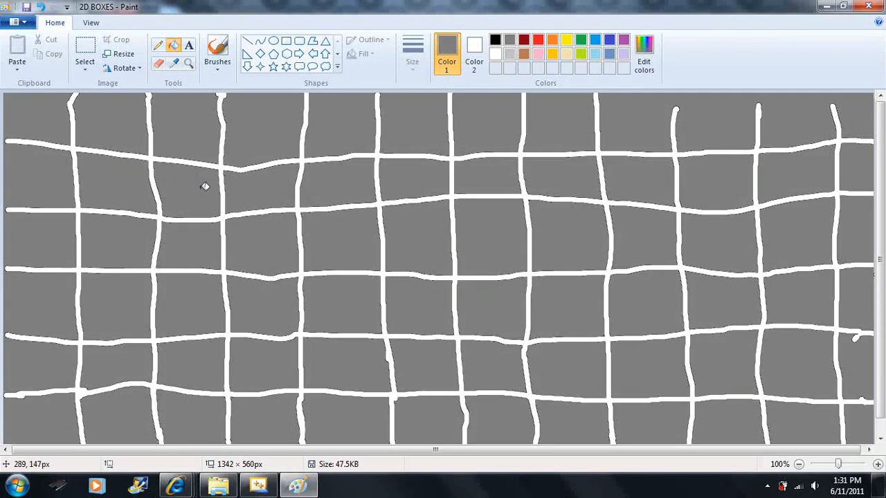
pyautogui.moveTo(259, 189)
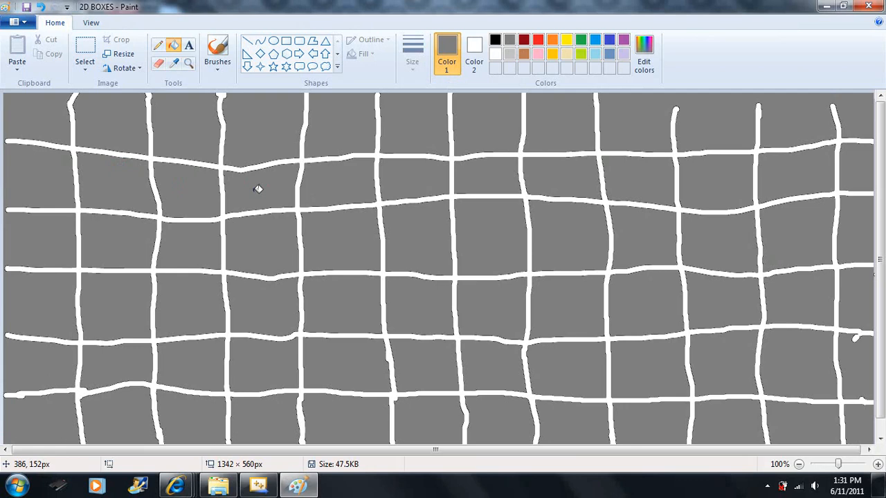
pyautogui.moveTo(393, 186)
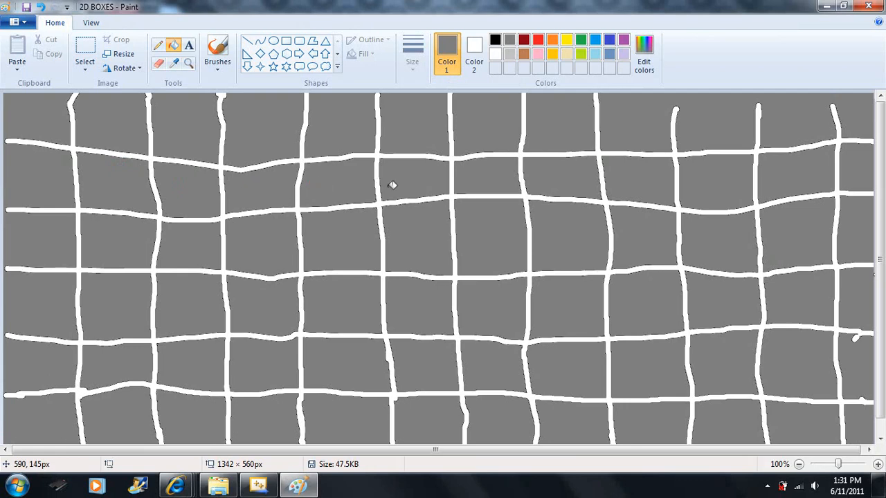
pyautogui.moveTo(338, 305)
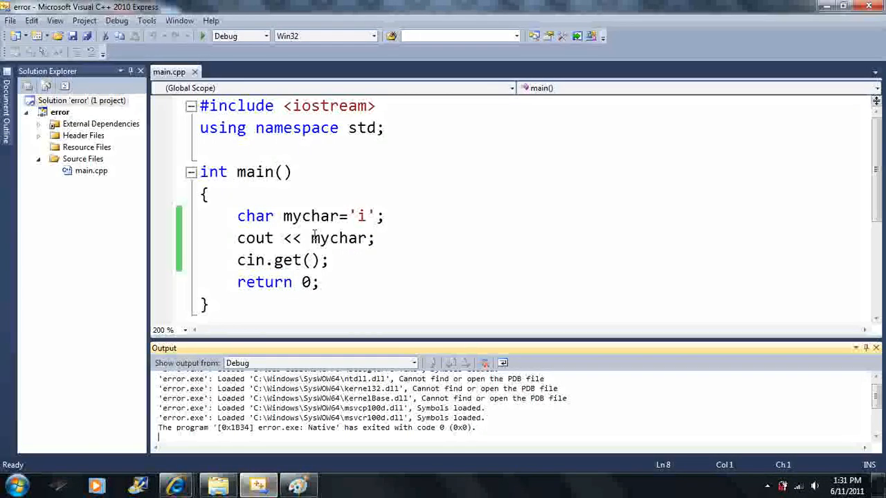
# Insert & before mychar so the line reads cout << & mychar;.
pyautogui.click(310, 238)
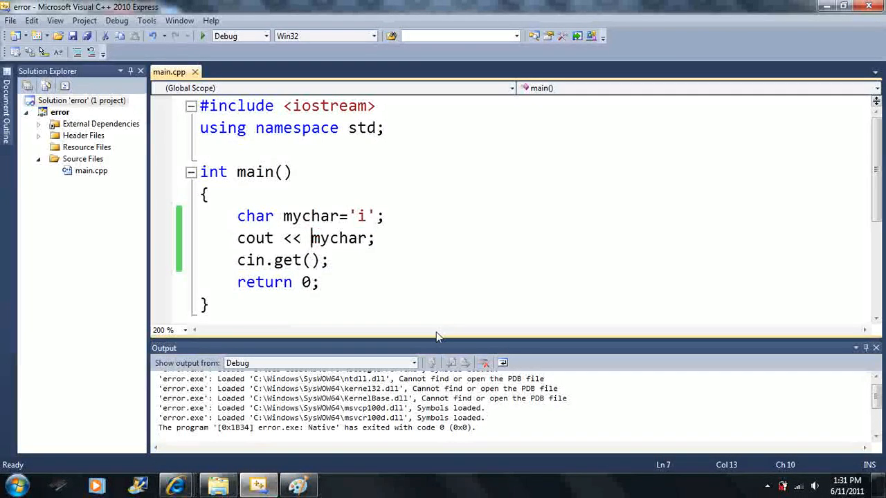
pyautogui.write('#')
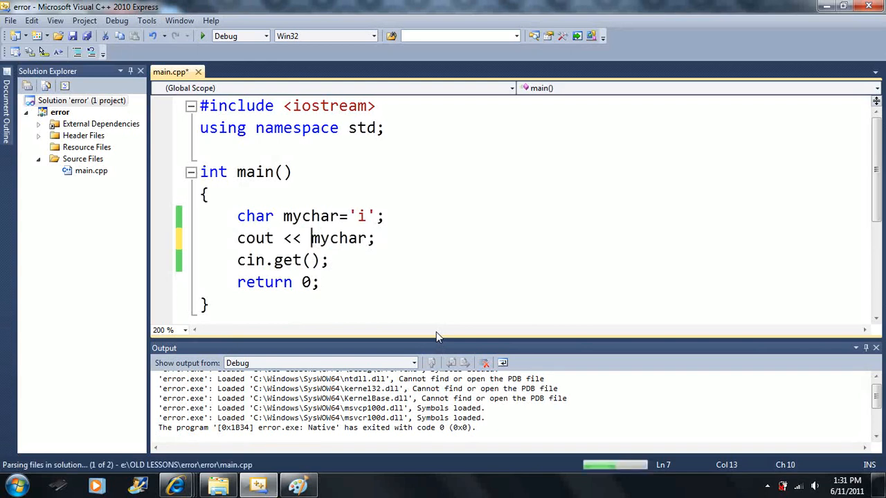
pyautogui.write('&')
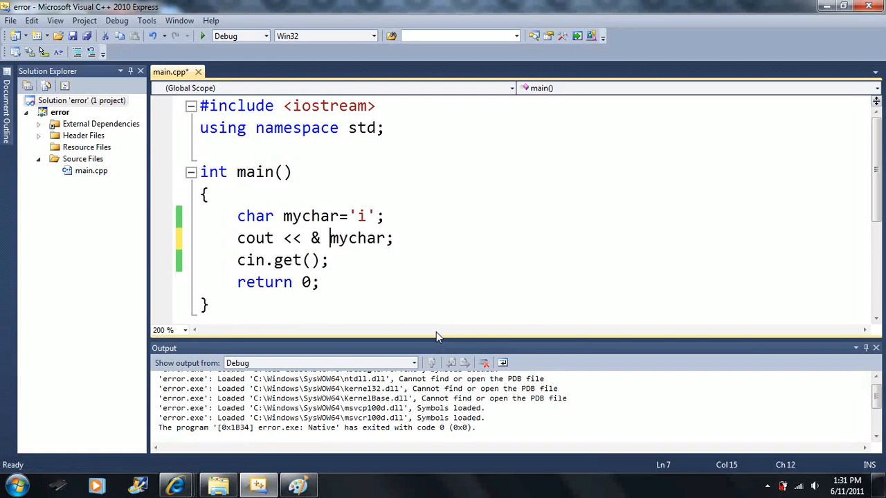
pyautogui.click(395, 238)
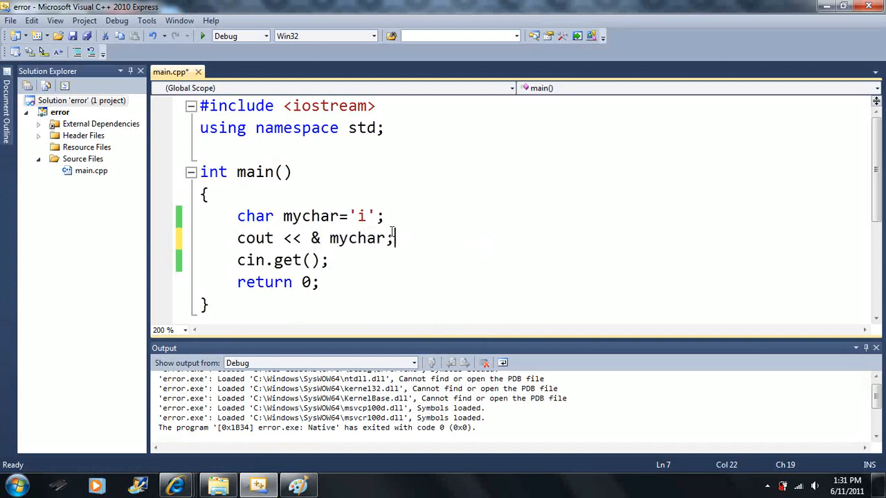
pyautogui.click(308, 238)
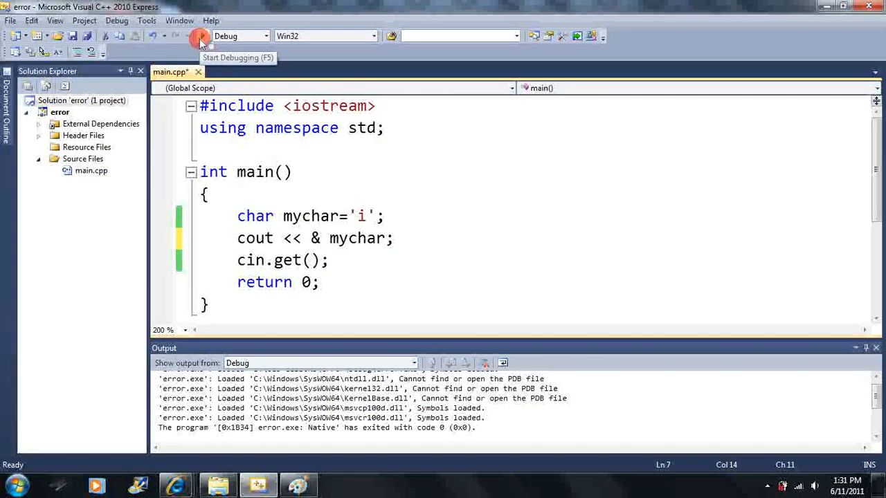
# Run the char-address version twice, letting it print garbled characters and exit, then switch to Paint.
pyautogui.click(199, 36)
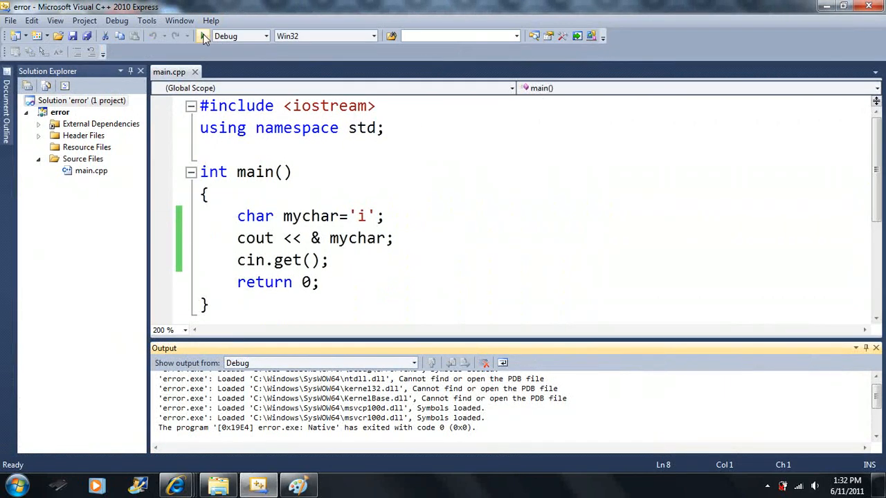
pyautogui.click(205, 36)
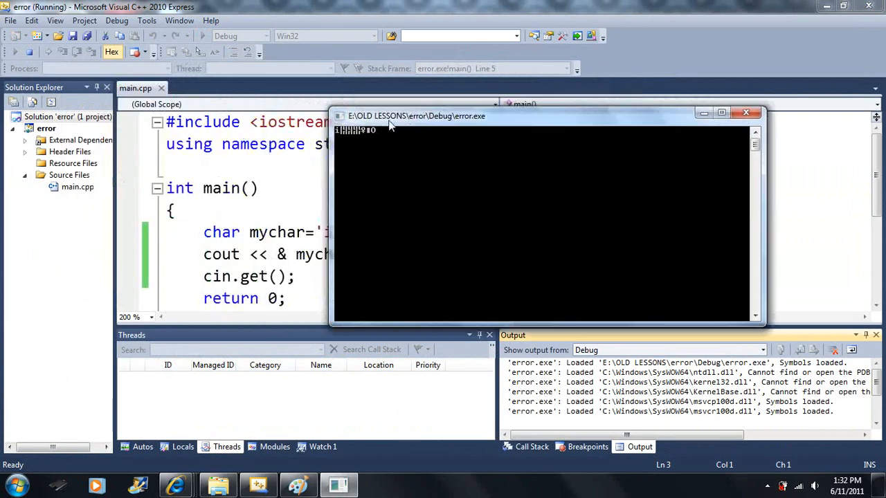
pyautogui.moveTo(359, 142)
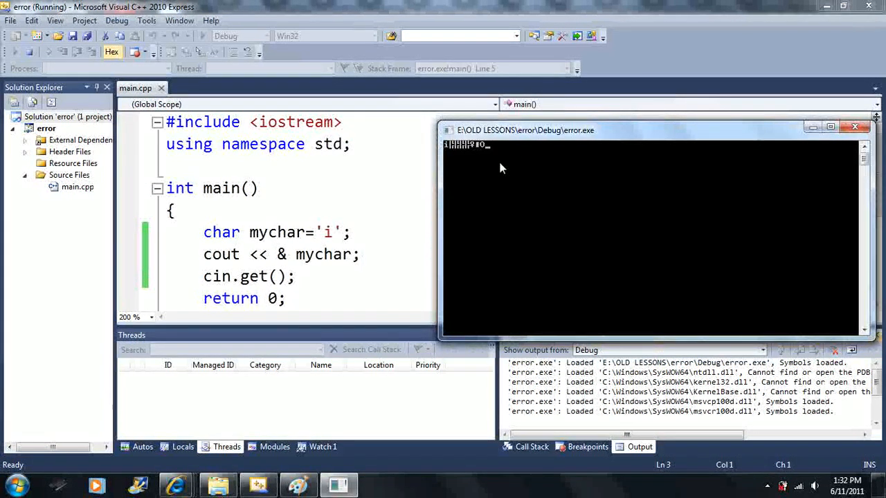
pyautogui.moveTo(478, 155)
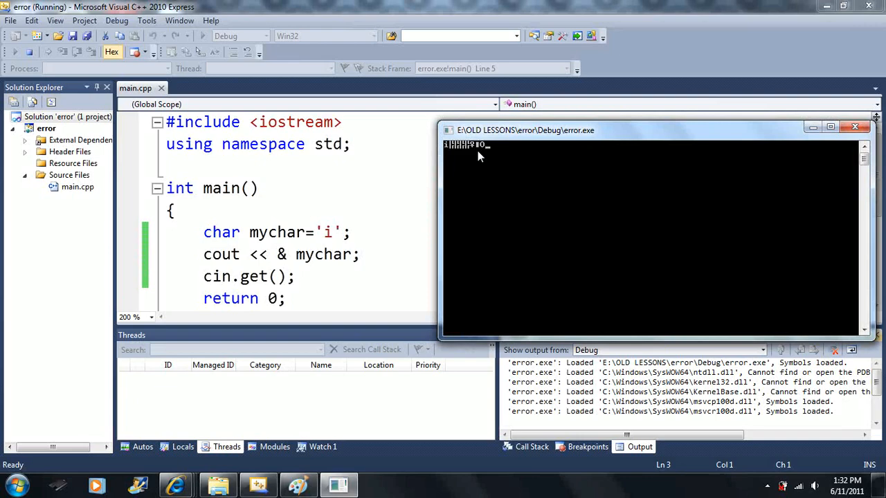
pyautogui.click(854, 127)
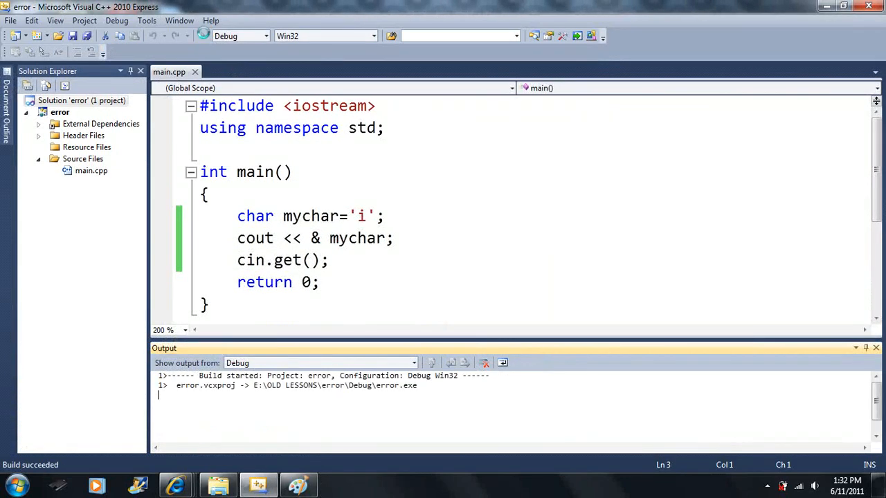
pyautogui.press('F5')
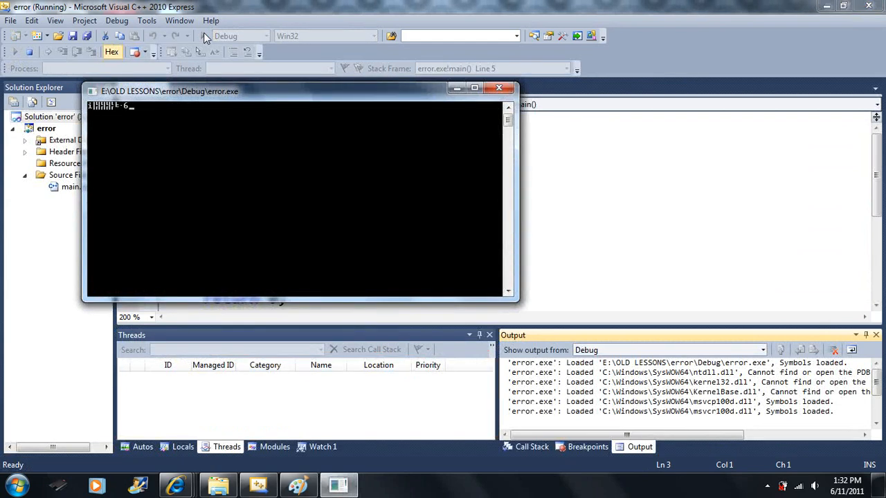
pyautogui.click(499, 87)
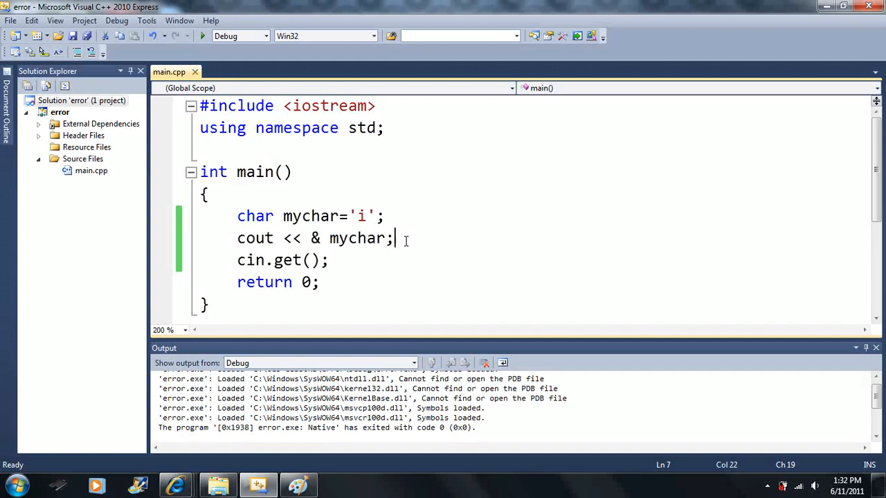
pyautogui.moveTo(263, 108)
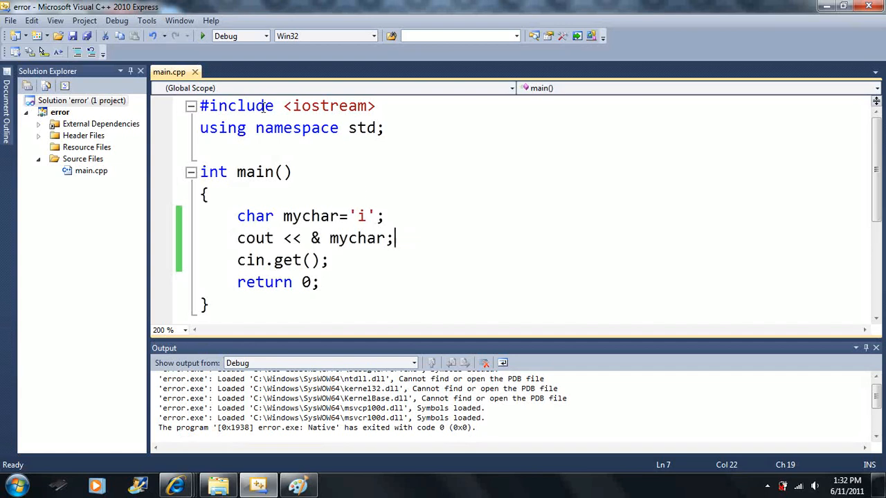
pyautogui.click(202, 36)
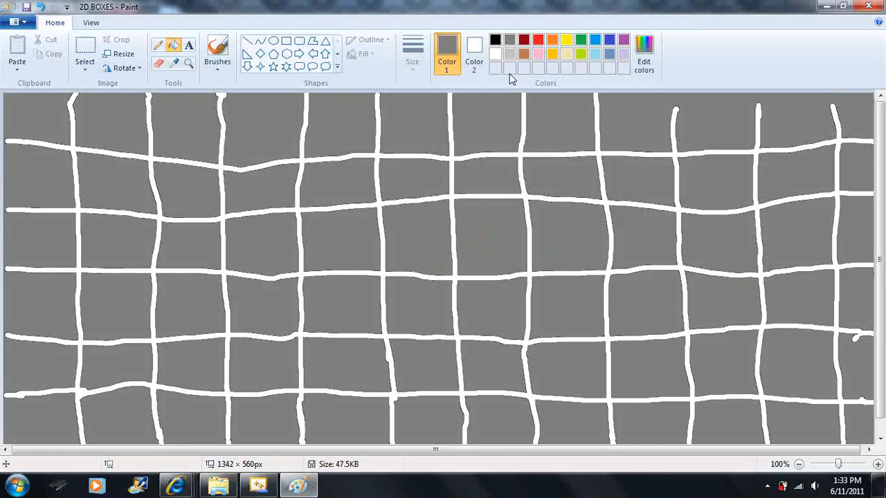
# Change the declaration to double mychar = 3.1415926535, then switch to the memory grid drawing.
pyautogui.click(298, 484)
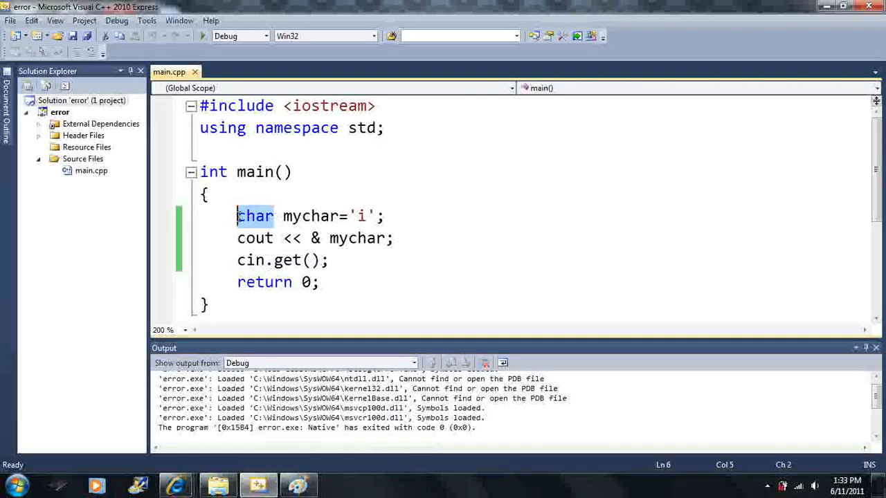
pyautogui.write('double')
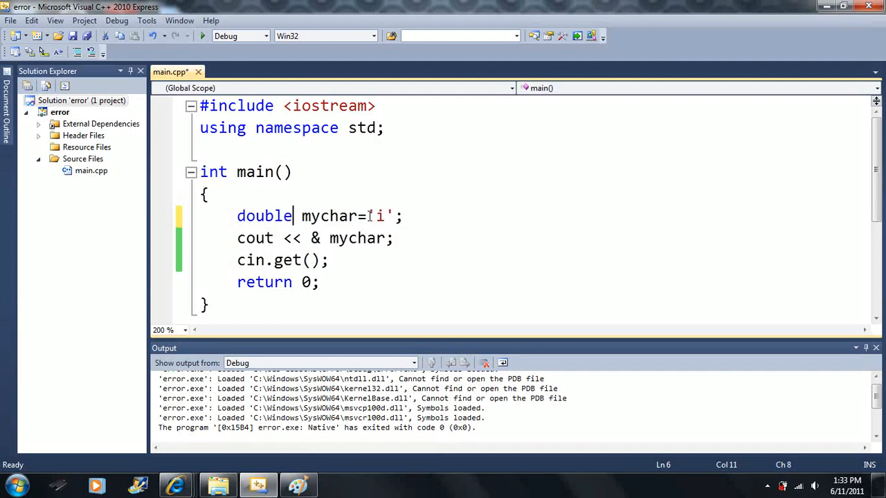
pyautogui.doubleClick(379, 216)
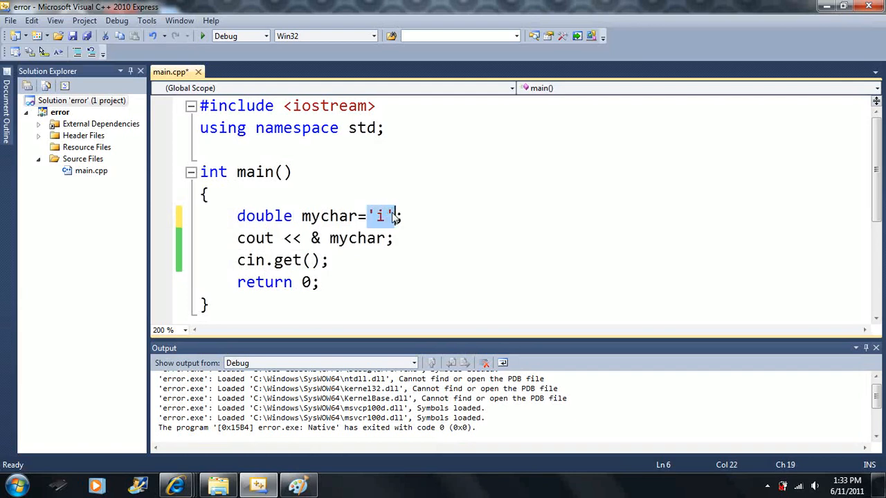
pyautogui.write('3.')
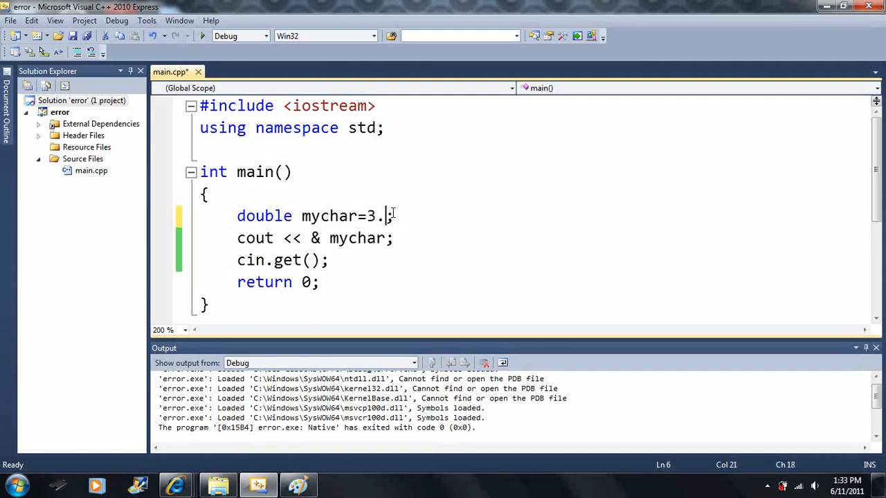
pyautogui.write('1415926535')
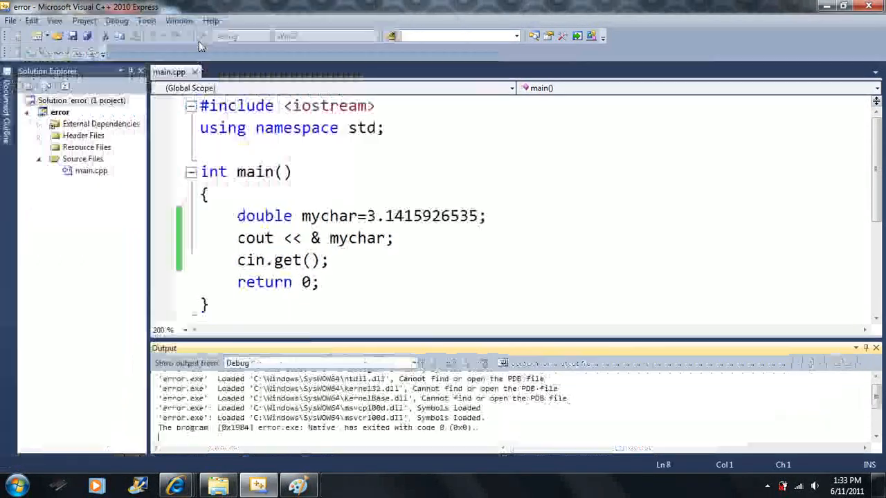
pyautogui.click(299, 484)
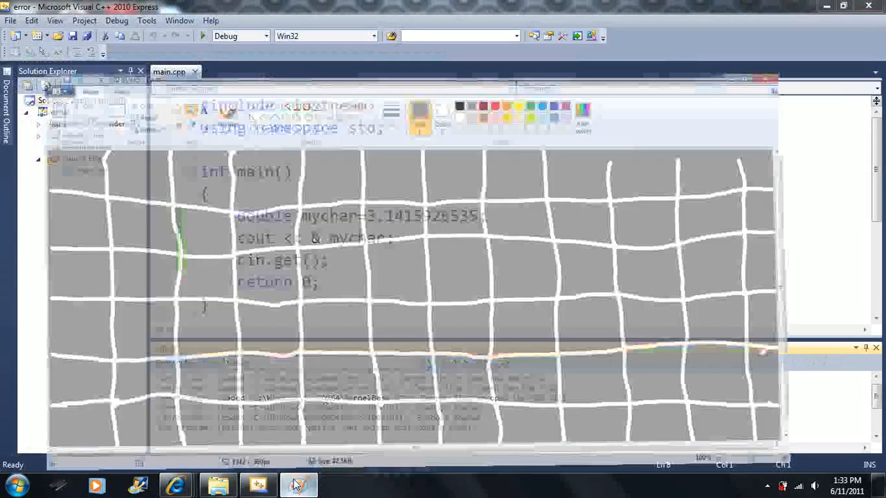
# Show the eight red memory cells in Paint alongside the console's printed address for the double.
pyautogui.click(298, 484)
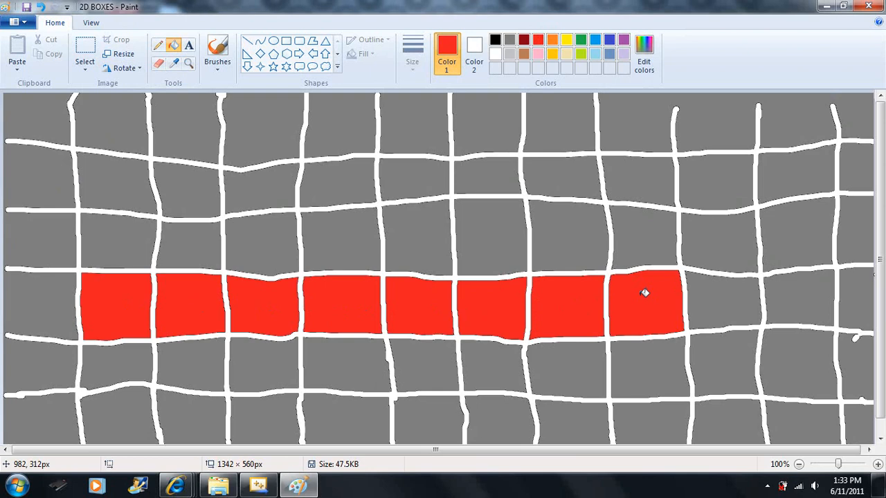
pyautogui.click(257, 484)
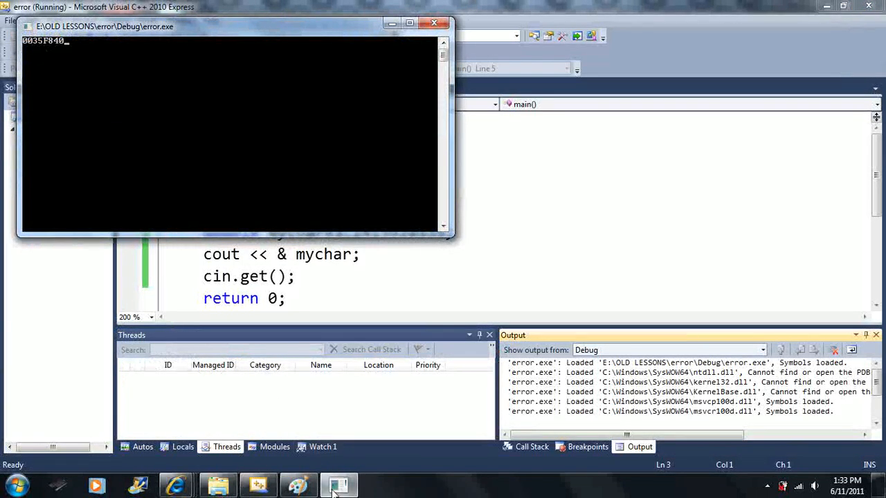
pyautogui.click(338, 484)
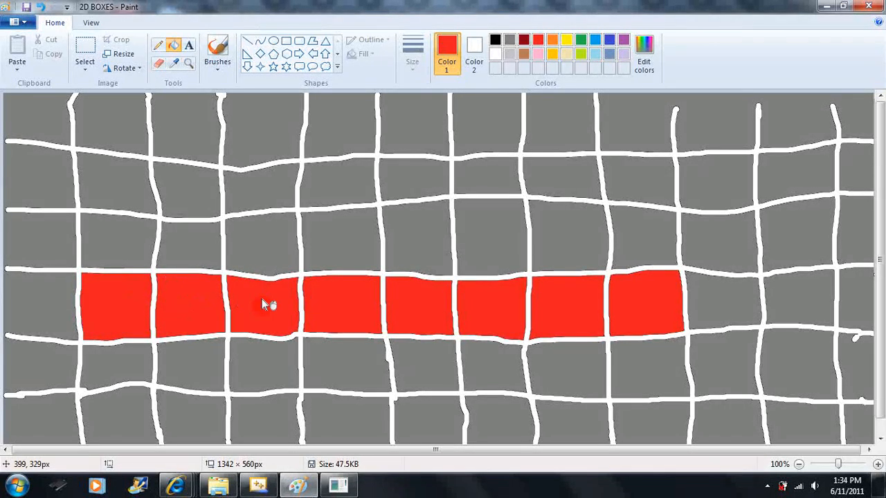
pyautogui.moveTo(325, 306)
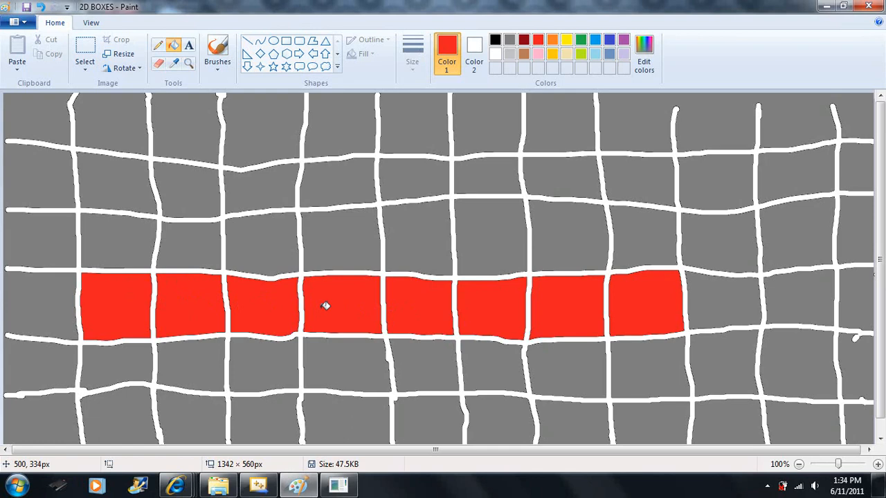
pyautogui.moveTo(103, 297)
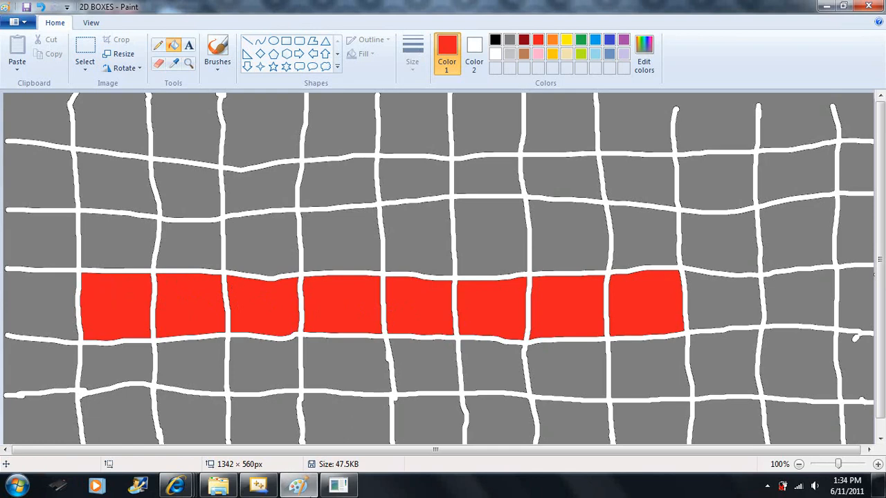
pyautogui.moveTo(434, 299)
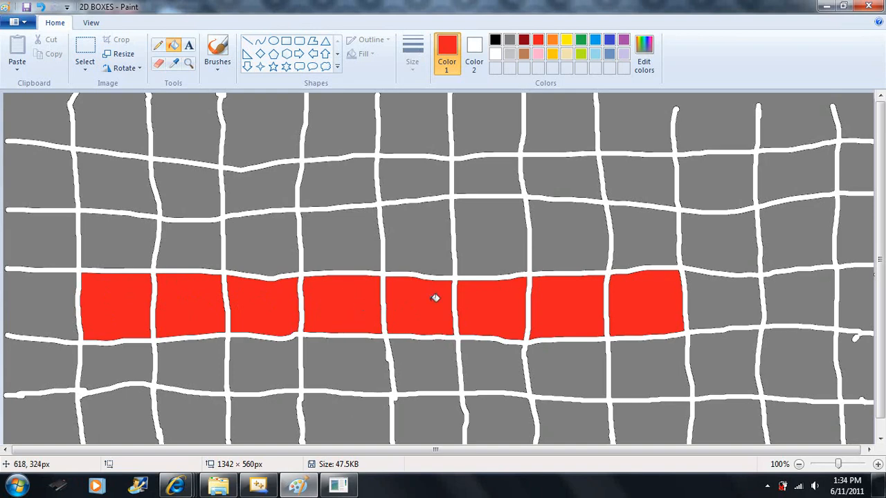
pyautogui.moveTo(268, 306)
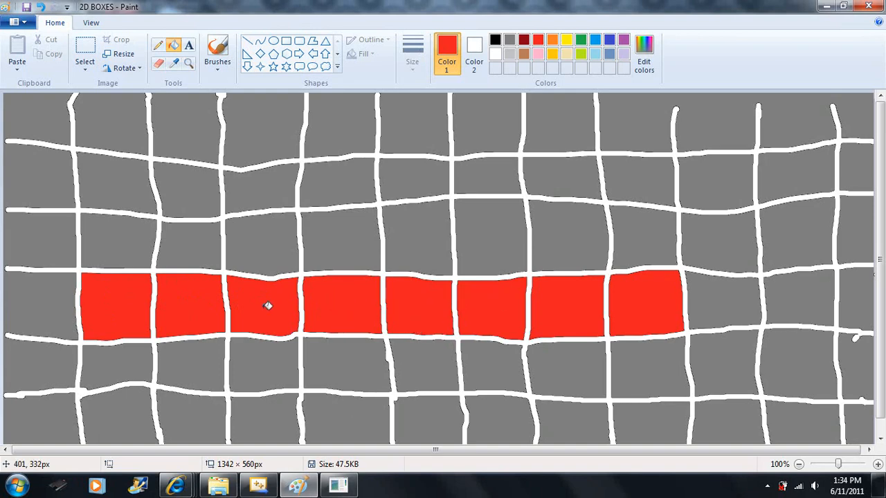
pyautogui.moveTo(125, 296)
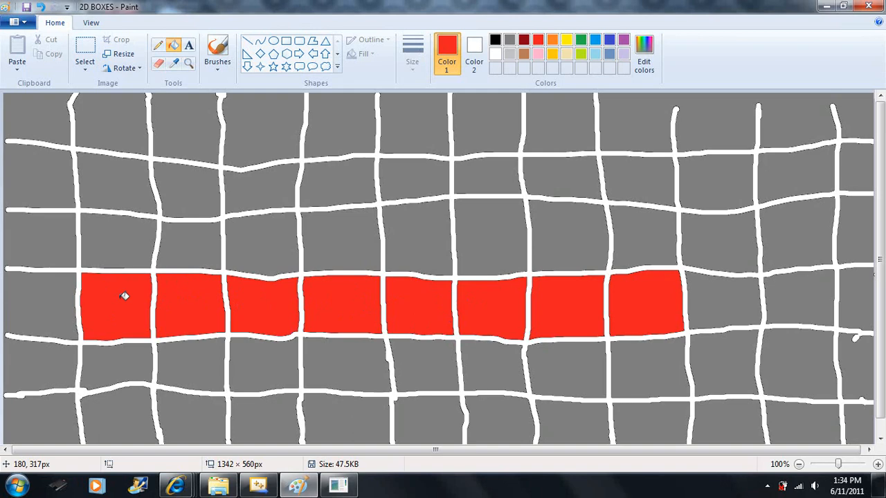
pyautogui.click(338, 484)
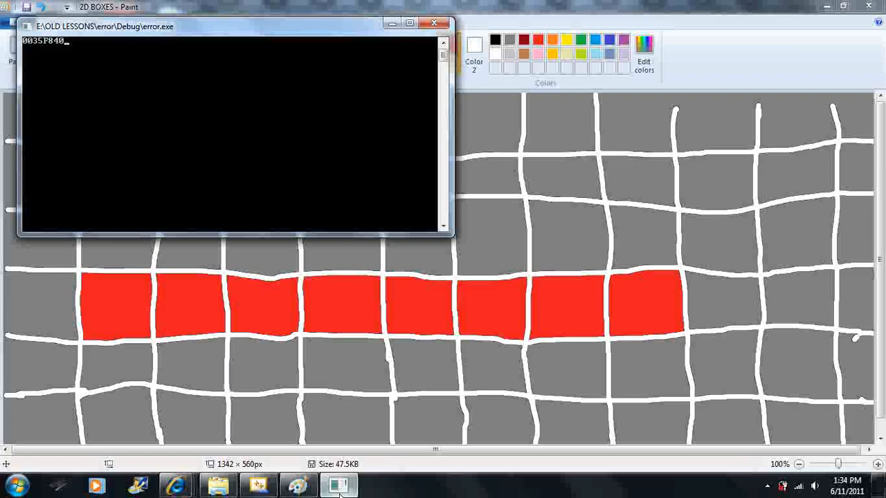
pyautogui.click(435, 22)
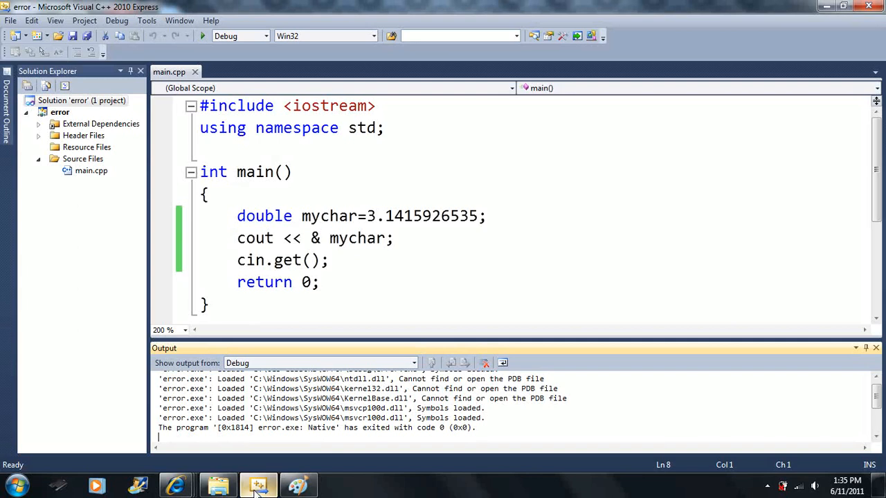
# Place the insertion point in the cout line of the double mychar source.
pyautogui.click(330, 238)
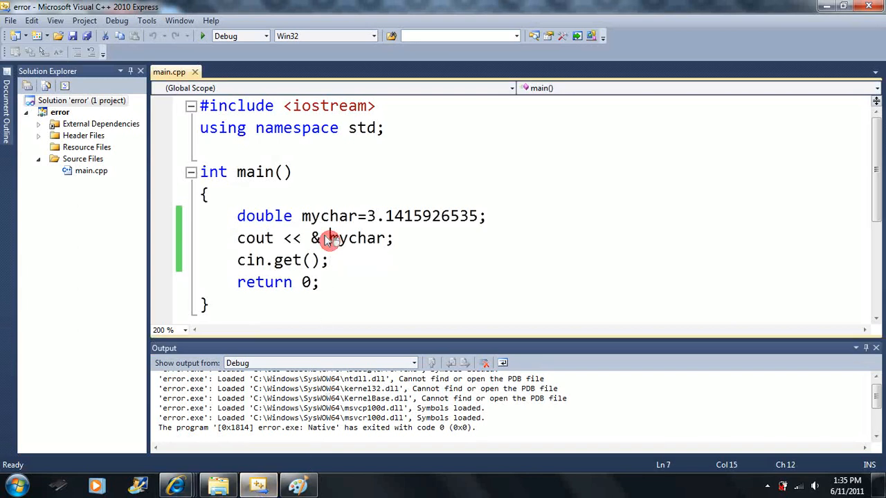
# Remove the spaced ampersand and retype it so the line reads cout << &mychar;.
pyautogui.press('Backspace')
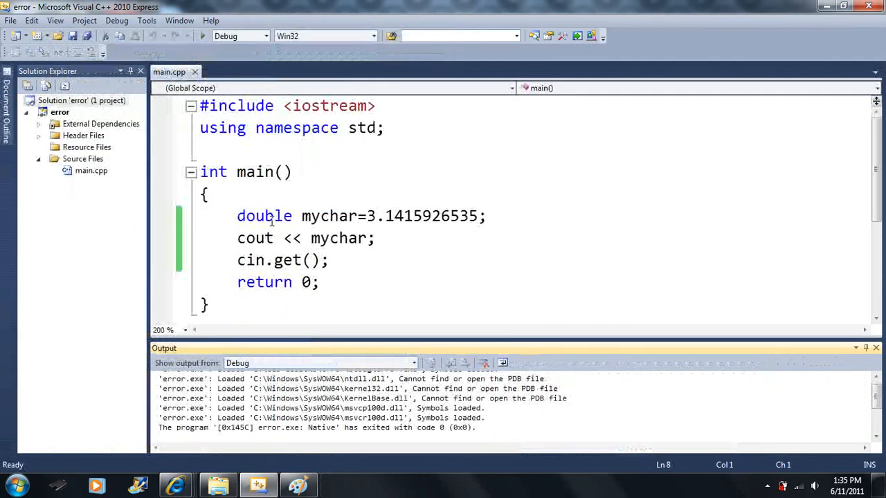
pyautogui.click(310, 238)
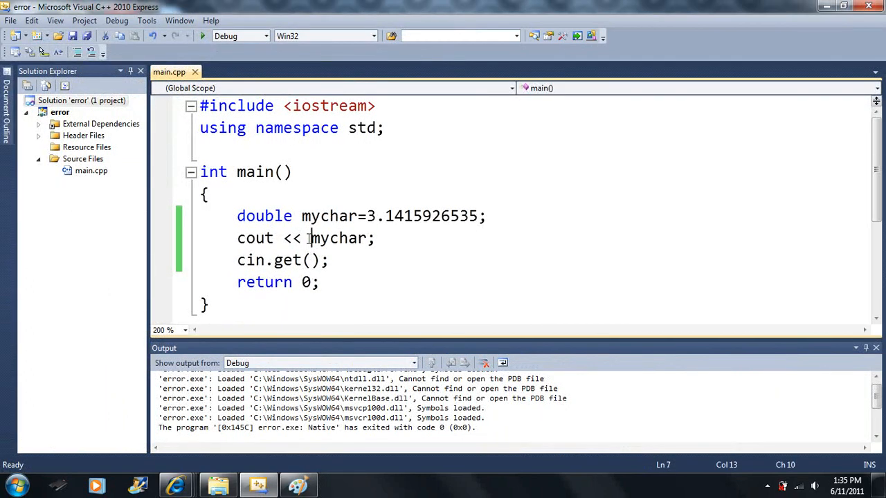
pyautogui.write('&')
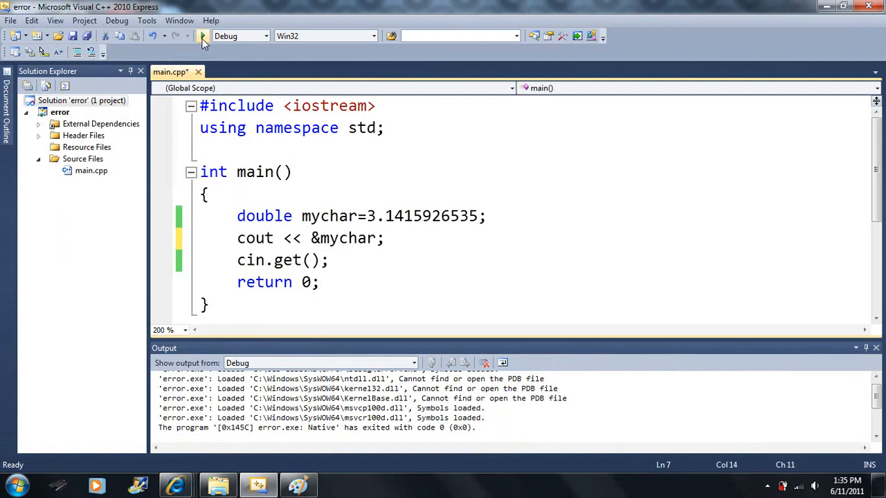
# Run the &mychar program to print the double's address, then return to the mychar declaration.
pyautogui.click(202, 36)
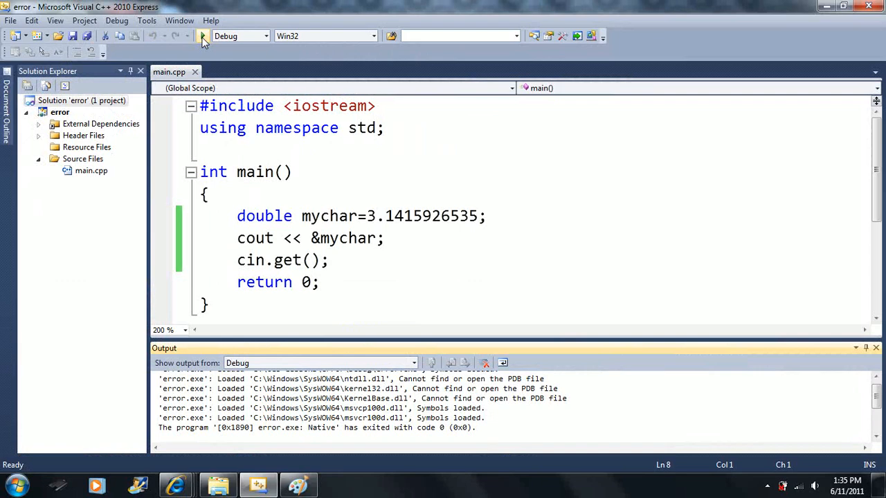
pyautogui.click(262, 216)
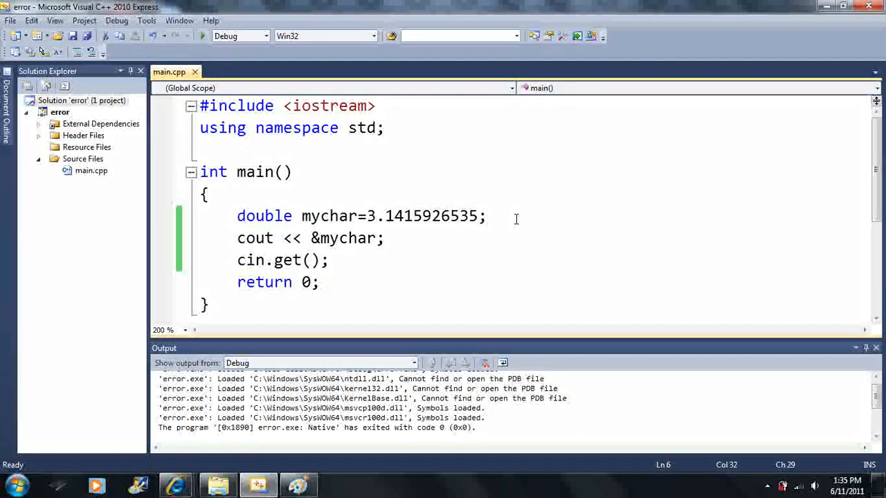
pyautogui.click(335, 216)
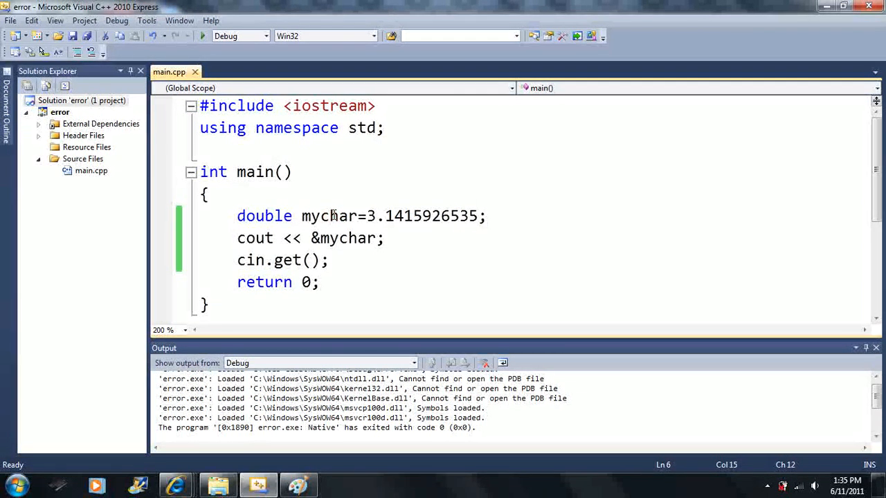